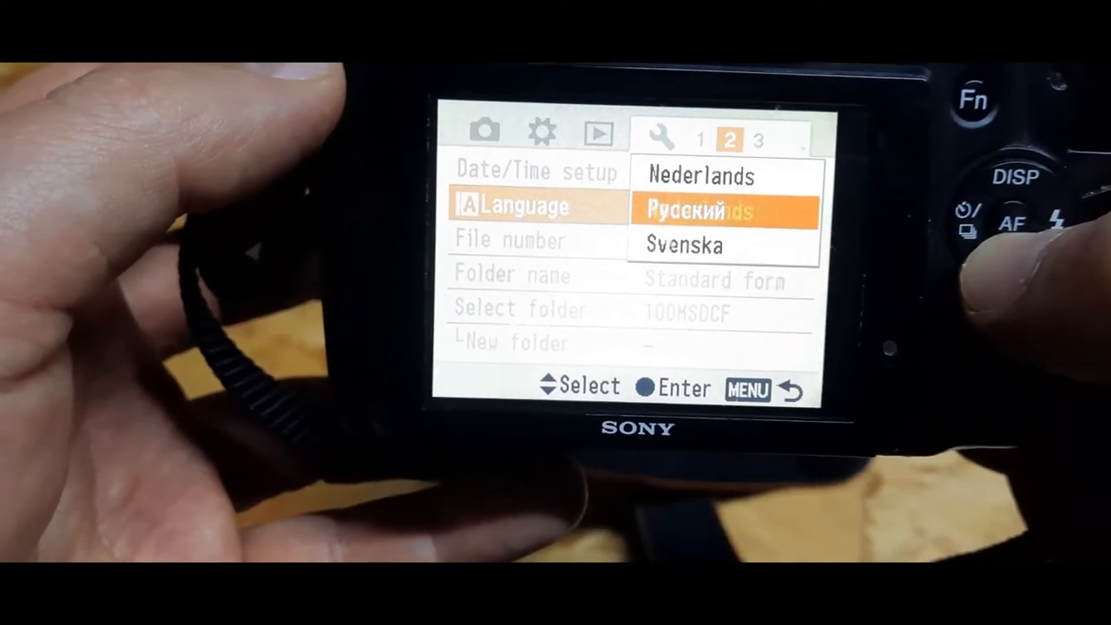
- Cycle down through the Language list until English is reached
{"action": "key", "text": "Down"}
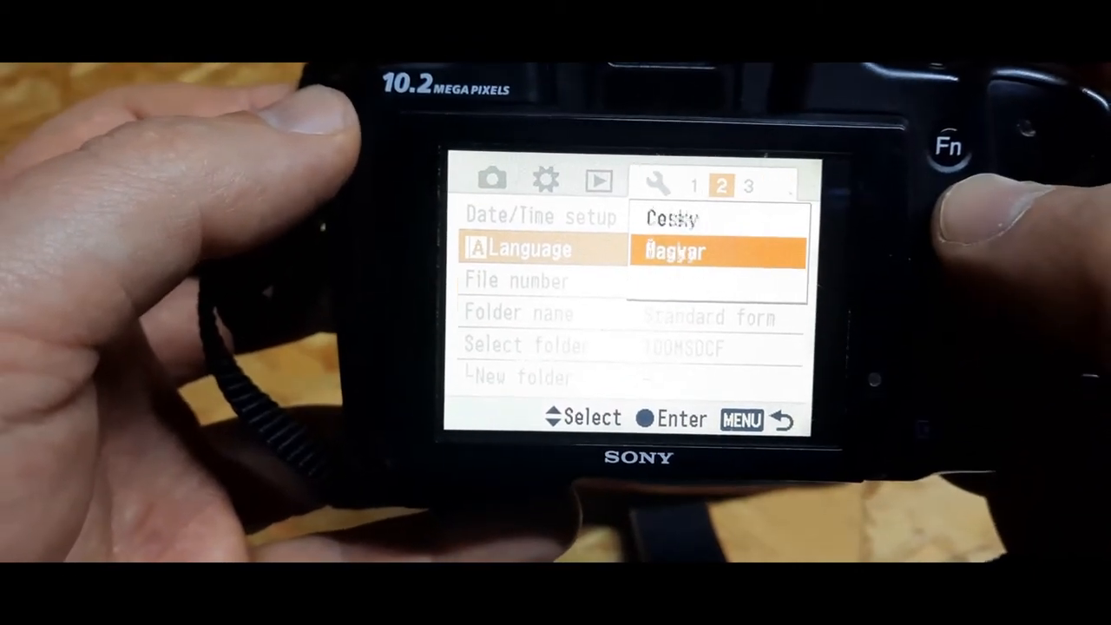
{"action": "scroll", "scroll_direction": "down", "scroll_amount": 3}
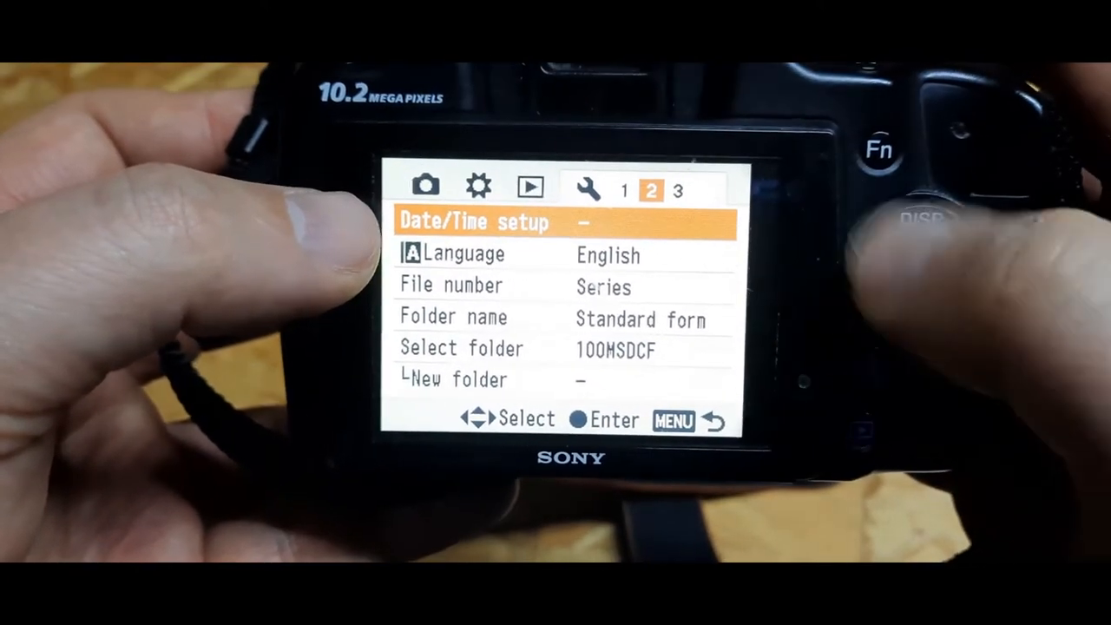
- Confirm English as the menu language and return to the Language setting
{"action": "key", "text": "down"}
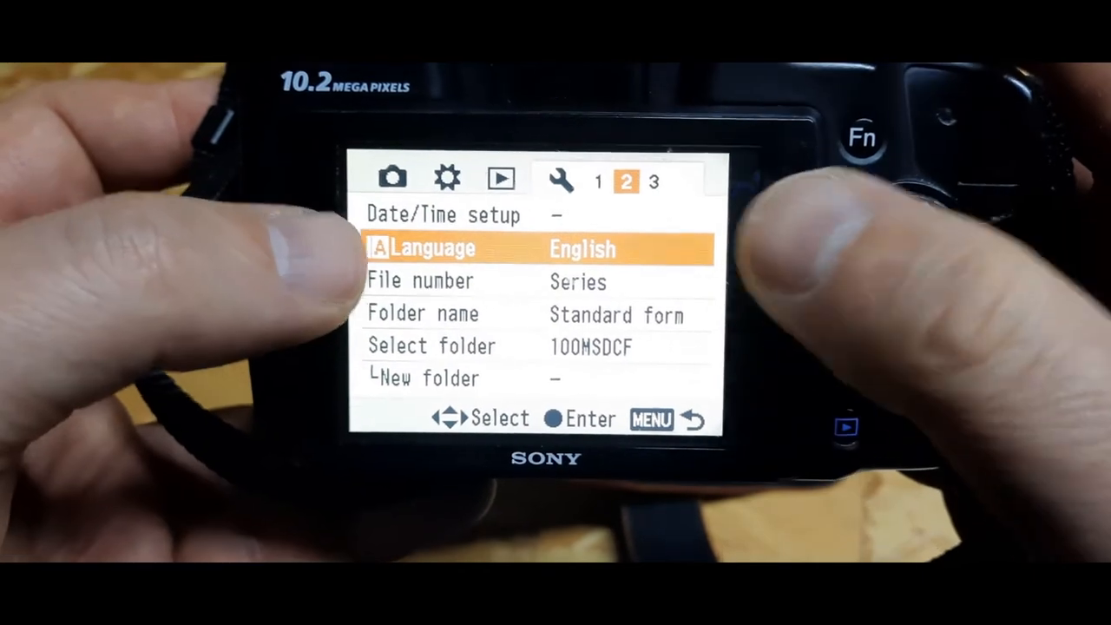